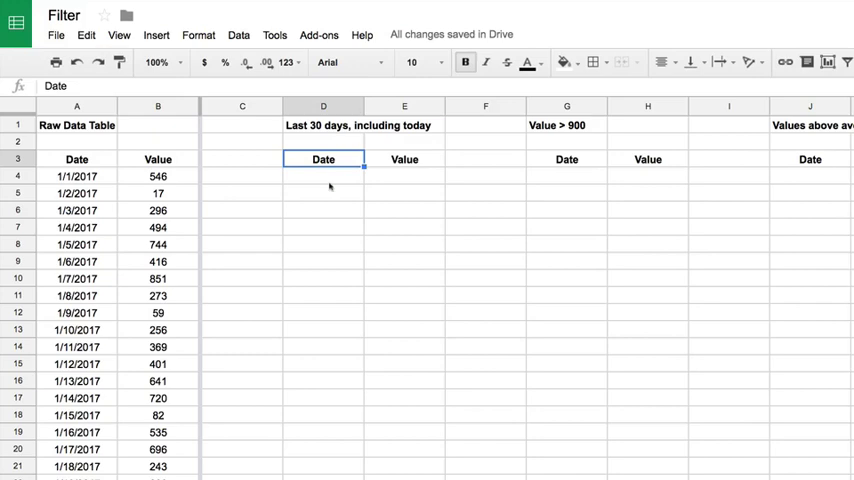
# Step: Enter =filter(A4:B, A4:A > today() - 30) in D4 to list the last 30 days' rows
pyautogui.click(324, 176)
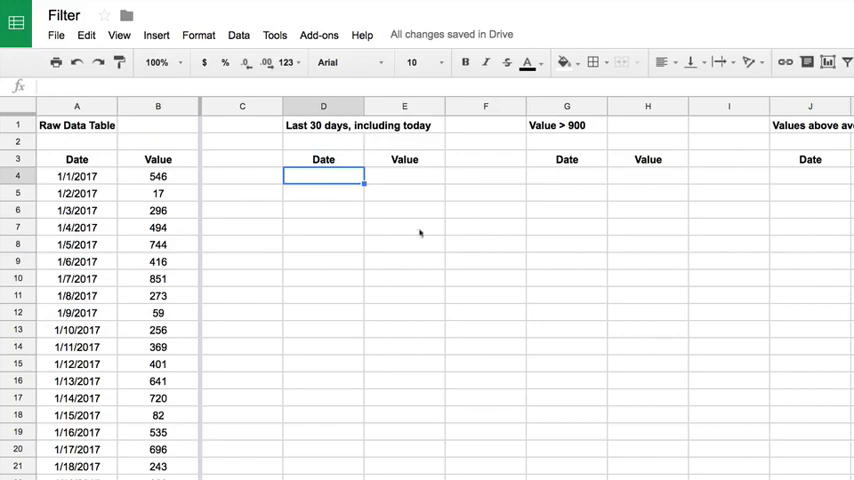
pyautogui.write('=filter(A4:B')
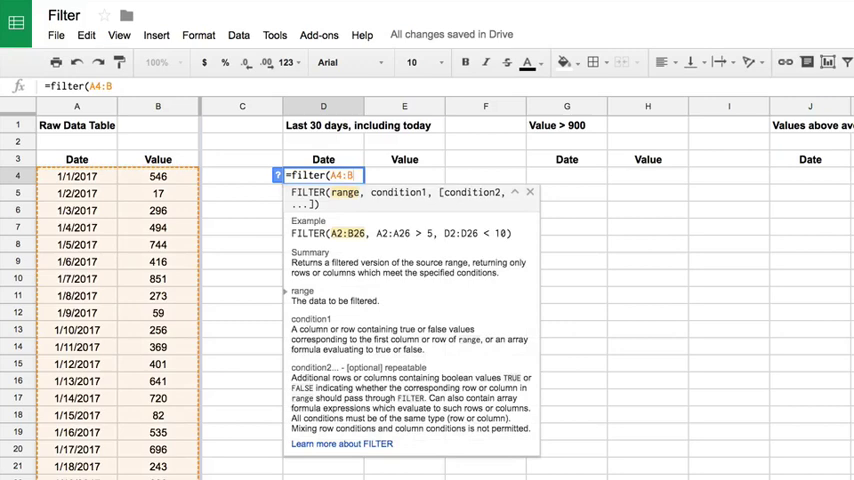
pyautogui.write(',')
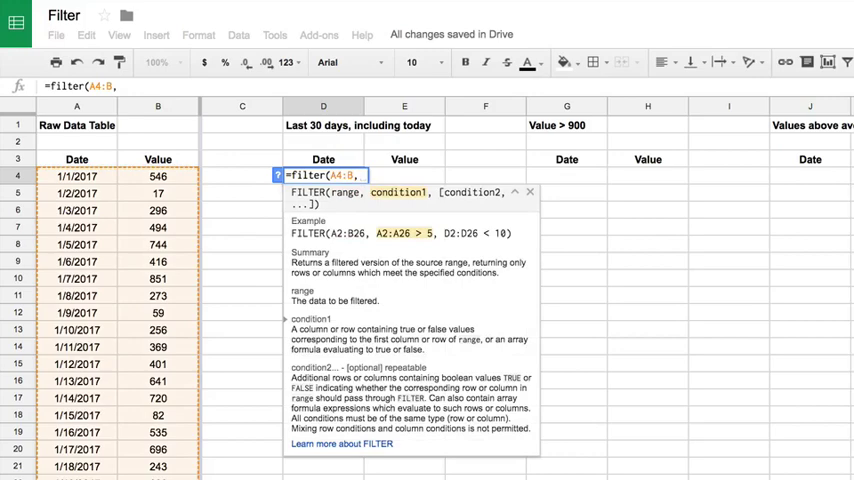
pyautogui.write(',A4:A')
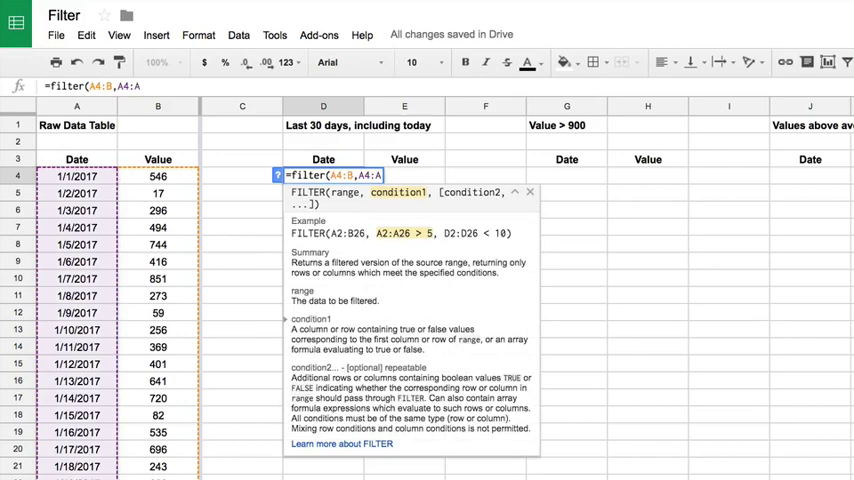
pyautogui.write('> today()')
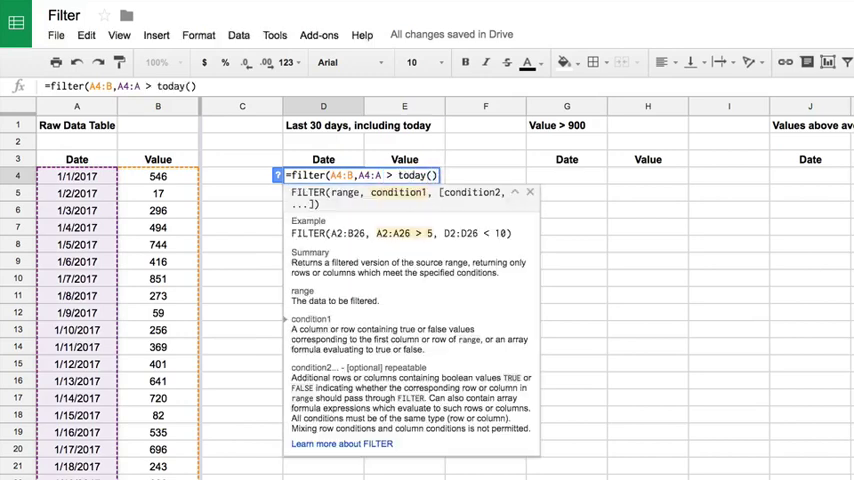
pyautogui.write('- 30')
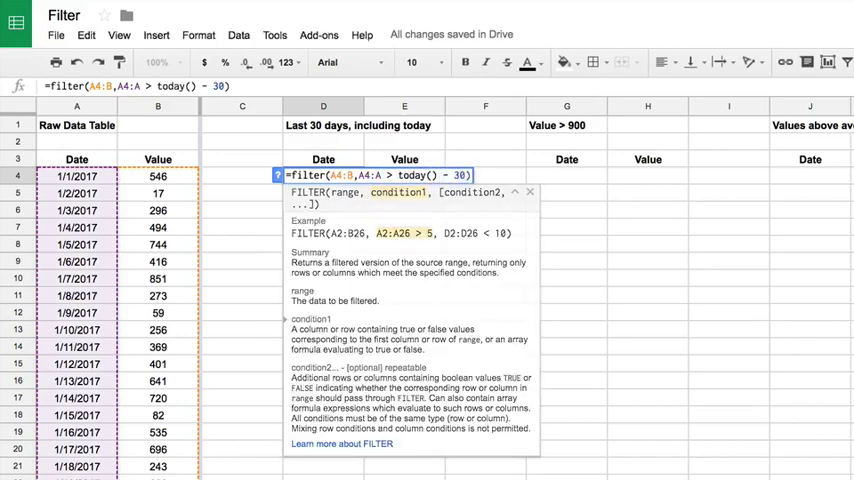
pyautogui.click(528, 192)
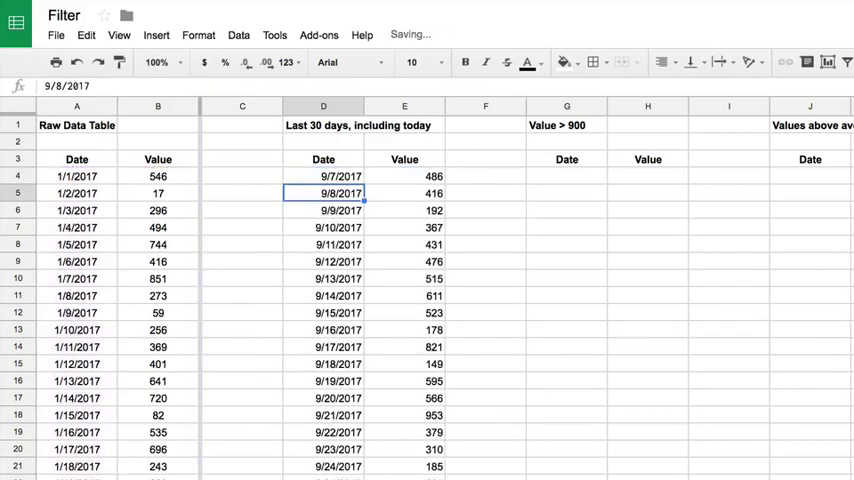
pyautogui.scroll(-3)
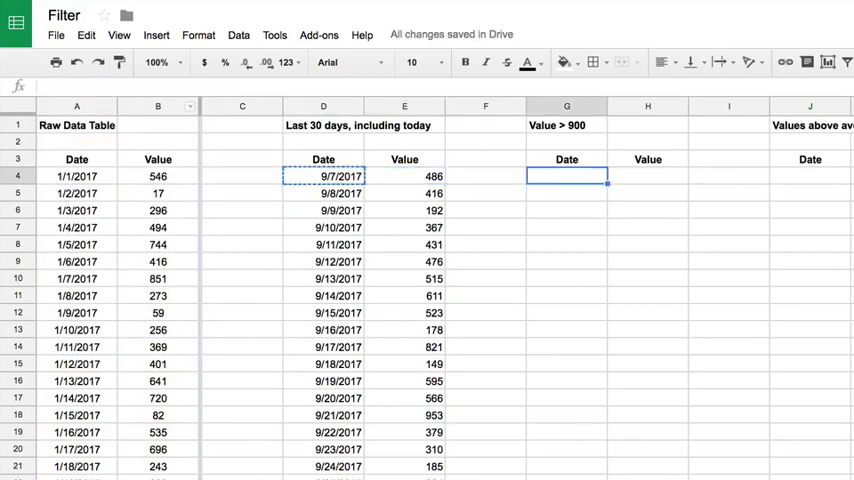
# Step: Enter =filter($A$4:$B, B4:B > 900) in G4, then begin an =average formula for the next table
pyautogui.write('=filter($A$4:$B,D4:D > today()-30)')
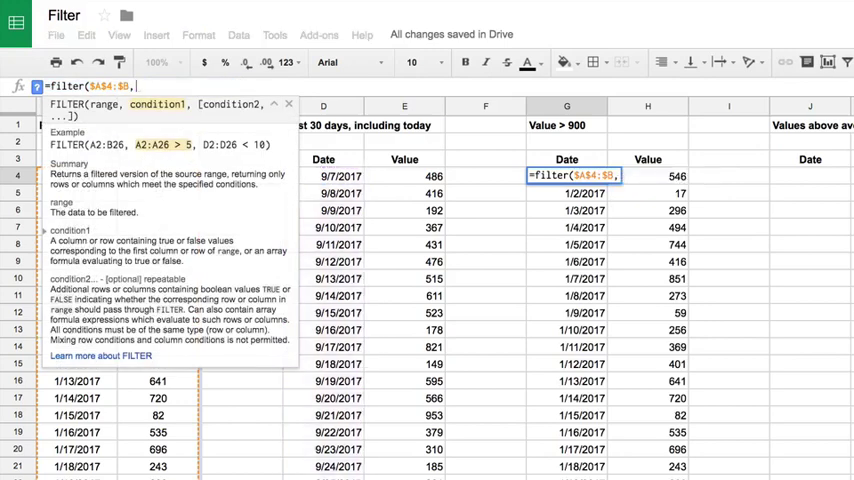
pyautogui.write(',B4:B')
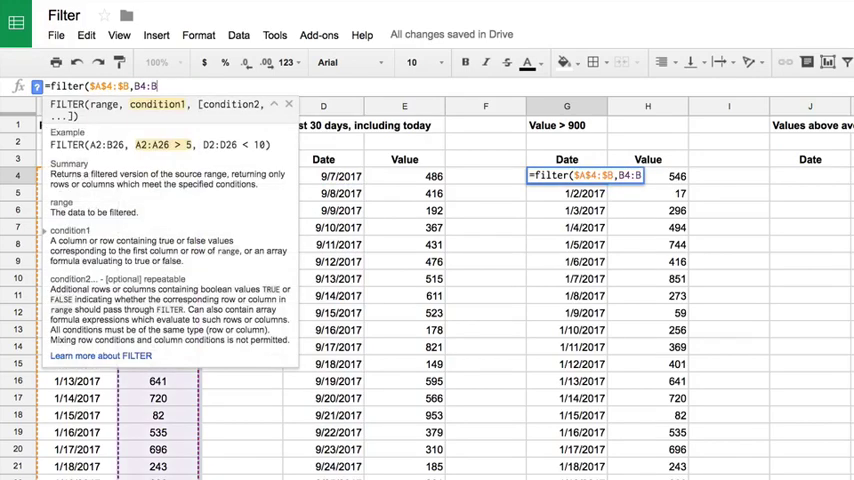
pyautogui.write('> 900)')
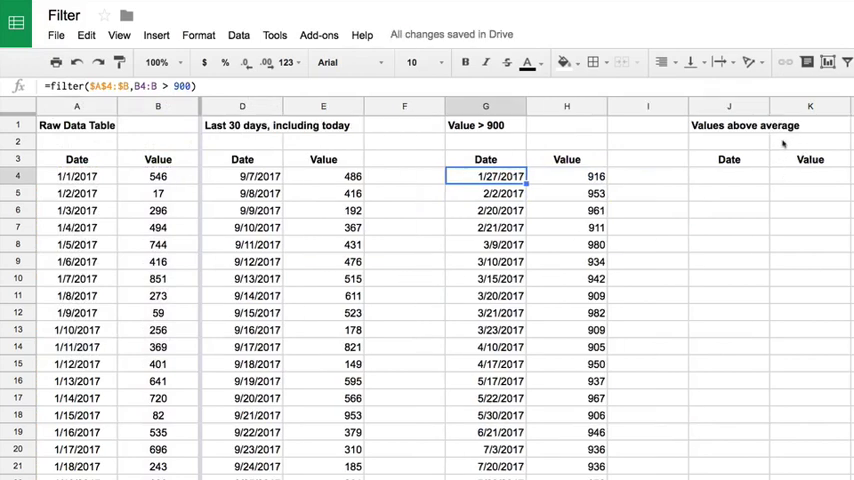
pyautogui.write('=average(B4:B')
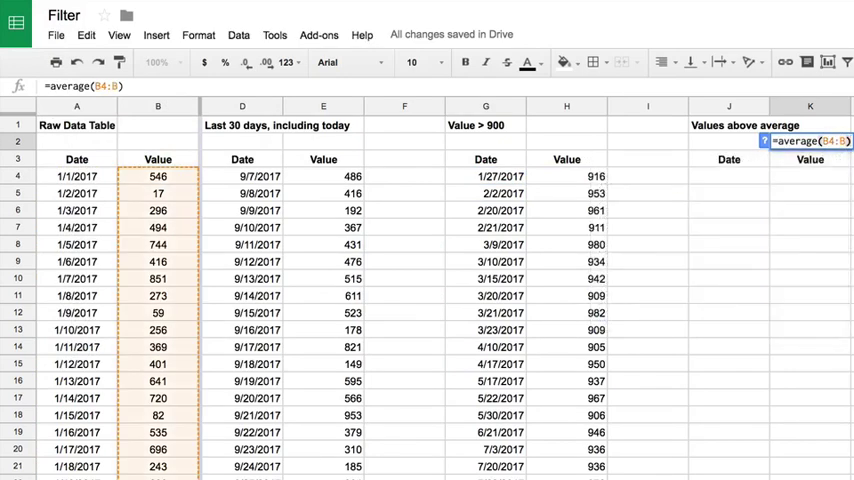
# Step: Confirm =average(B4:B), then enter =filter($A$4:$B, B4:B > average(B4:B)) in J4
pyautogui.press('enter')
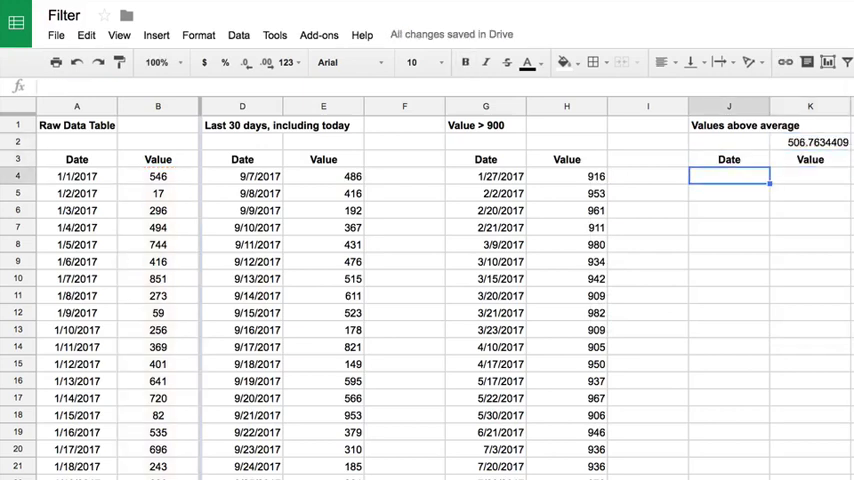
pyautogui.click(486, 176)
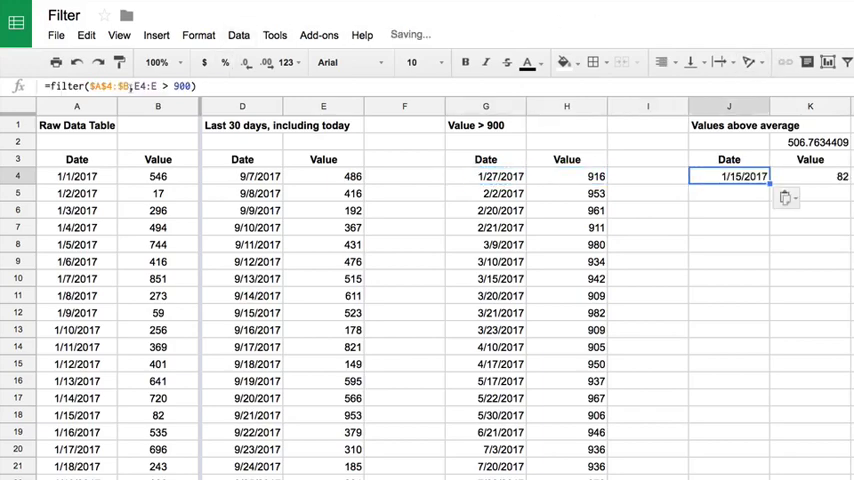
pyautogui.doubleClick(742, 176)
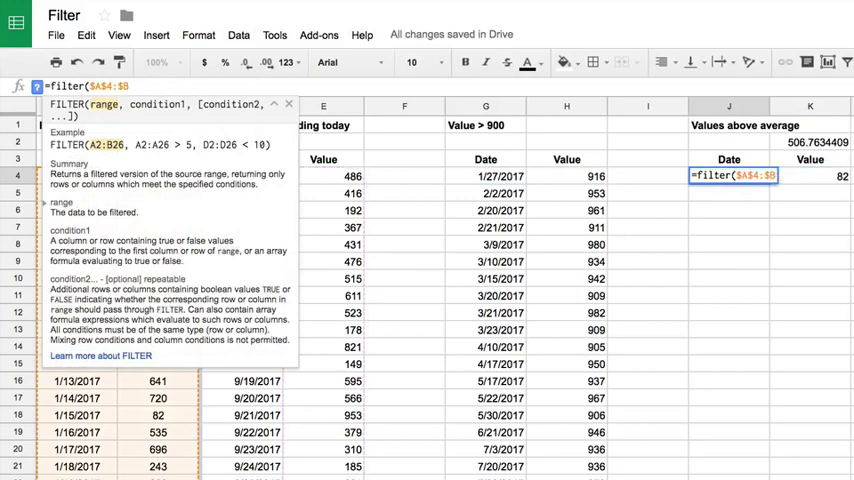
pyautogui.write(',B4:B > average(B4:B')
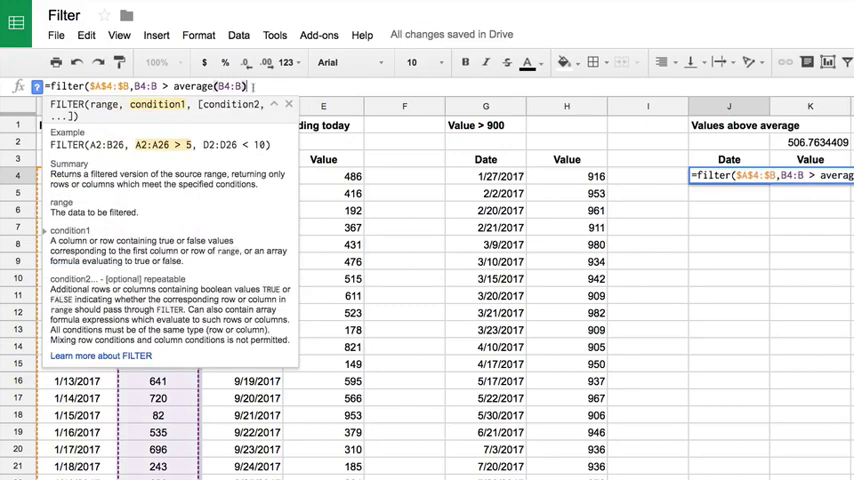
pyautogui.press('Enter')
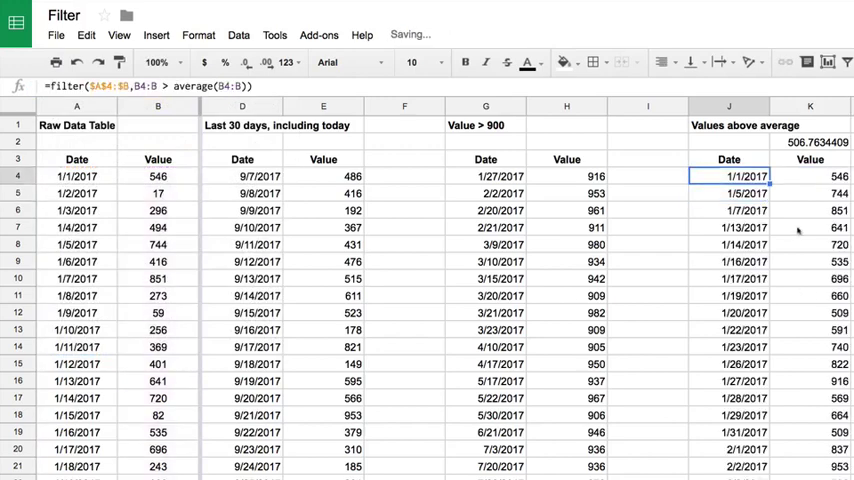
# Step: Scroll through the above-average results to review the listed rows
pyautogui.scroll(-3)
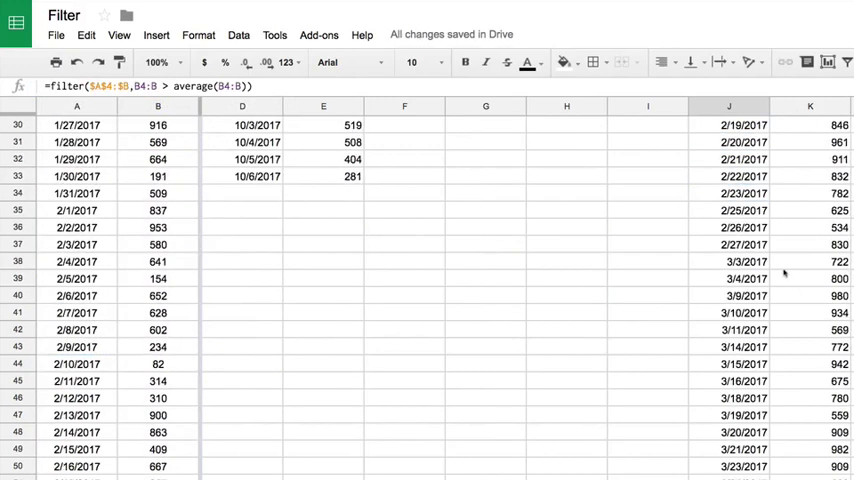
pyautogui.scroll(-3)
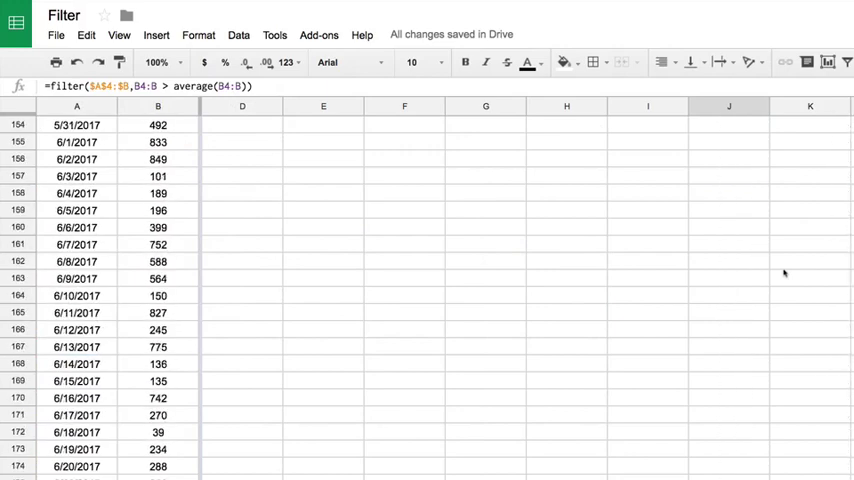
pyautogui.scroll(3)
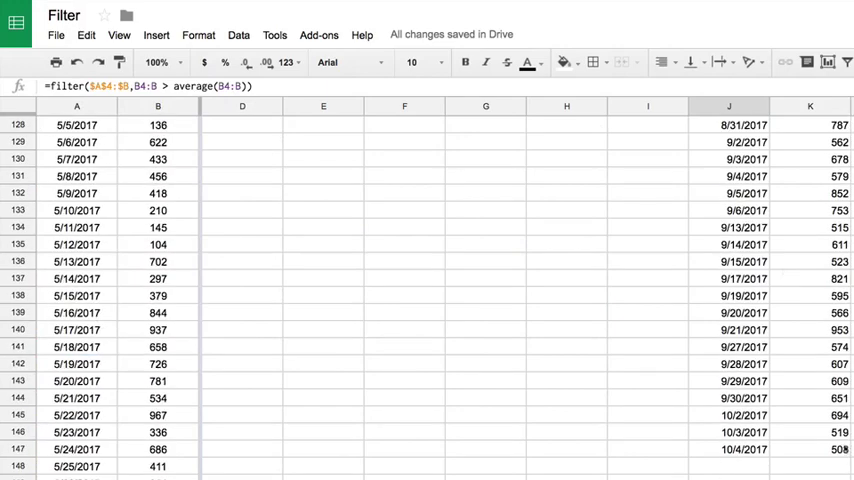
pyautogui.click(810, 448)
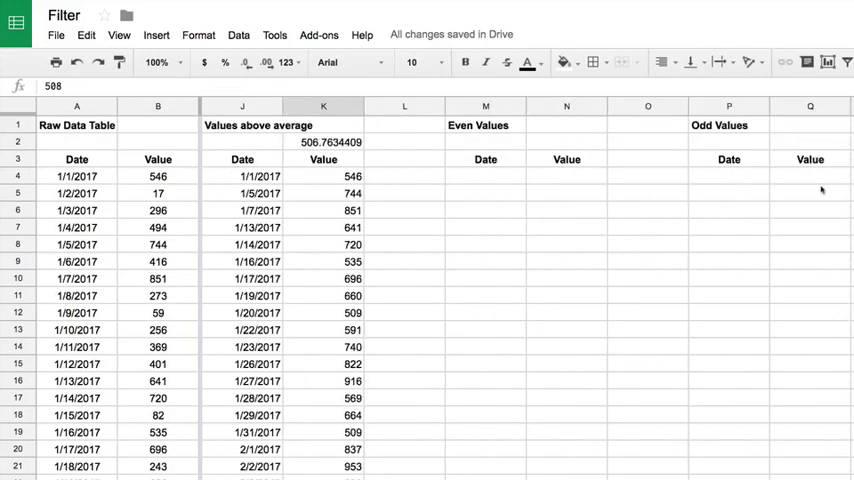
# Step: Enter =filter($A$4:$B, iseven(B4:B)) in M4 to list rows with even values
pyautogui.click(484, 176)
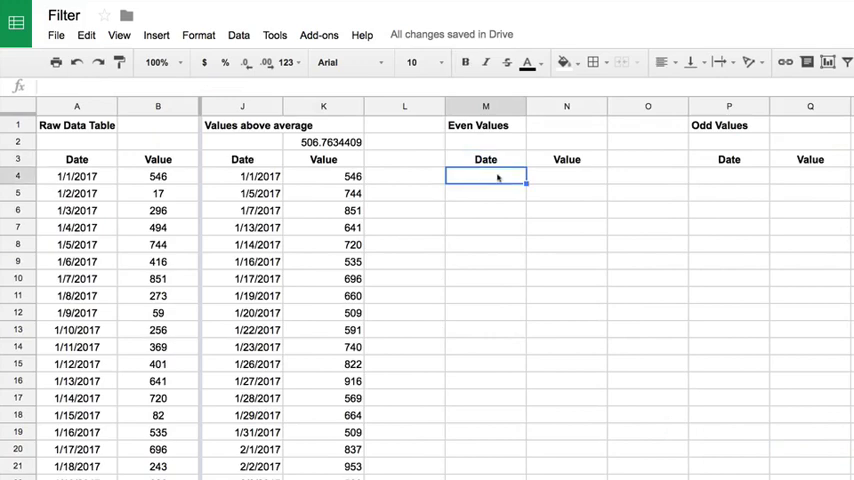
pyautogui.click(322, 176)
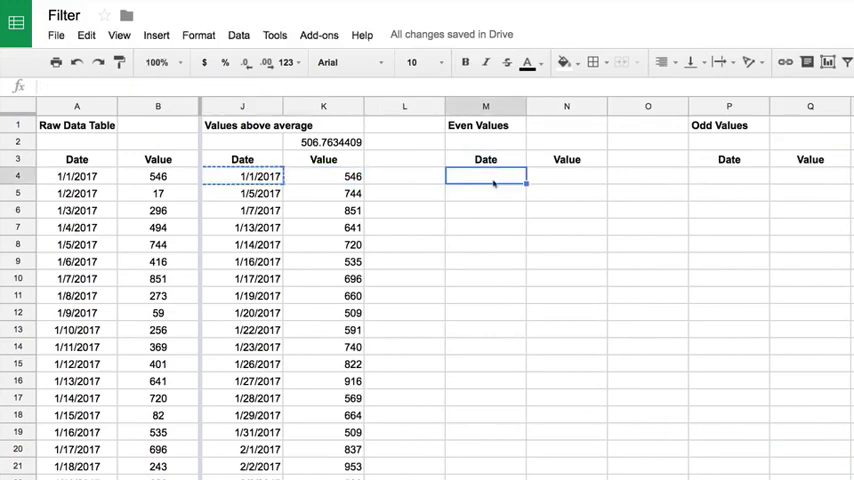
pyautogui.write('=filter($A$4:$B,E4:E > average(E4:E))')
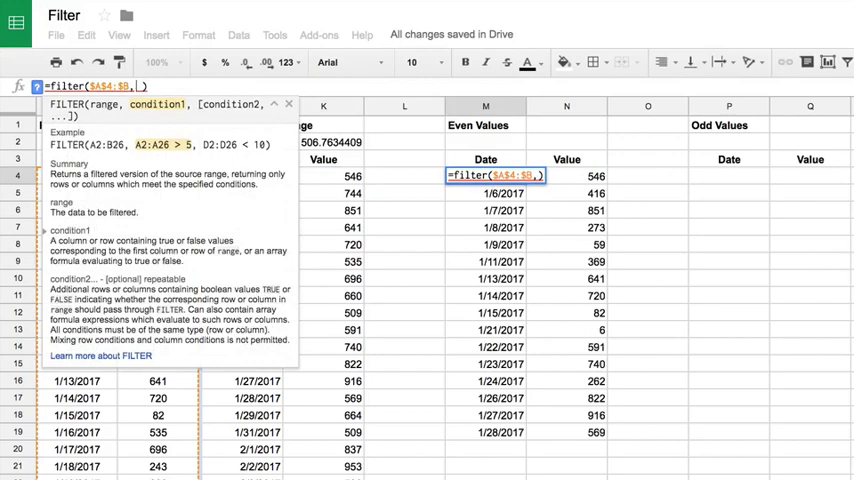
pyautogui.write('B4:B')
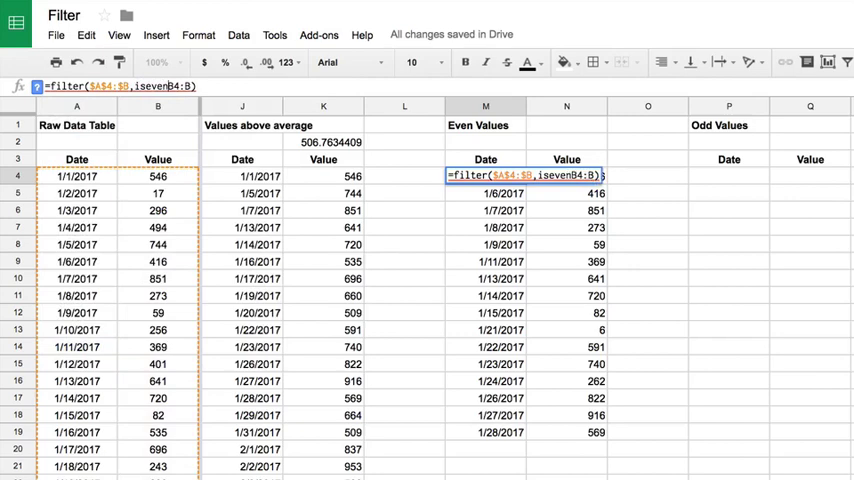
pyautogui.write(')')
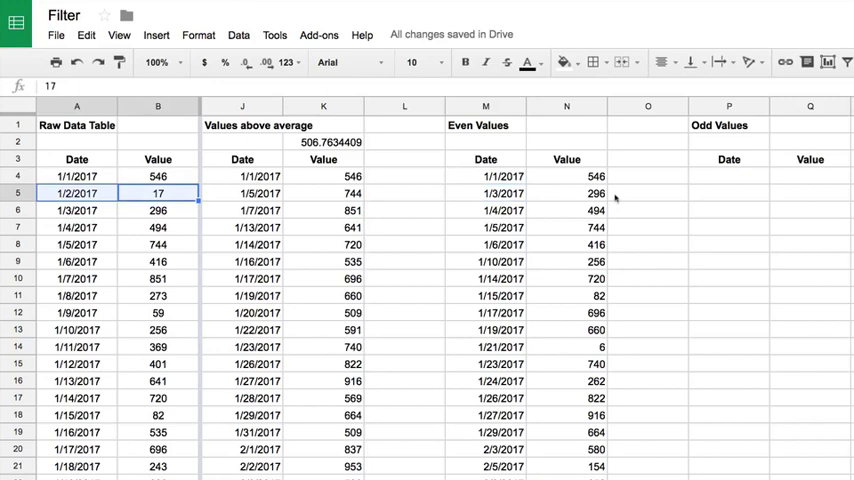
pyautogui.click(484, 176)
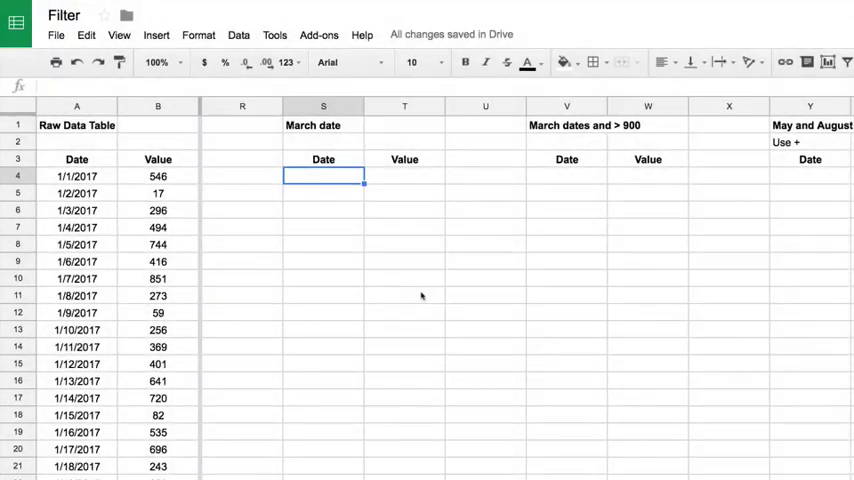
# Step: Enter =filter(A4:B, month(A4:A)=3) in S4 to list March dates and values
pyautogui.write('=')
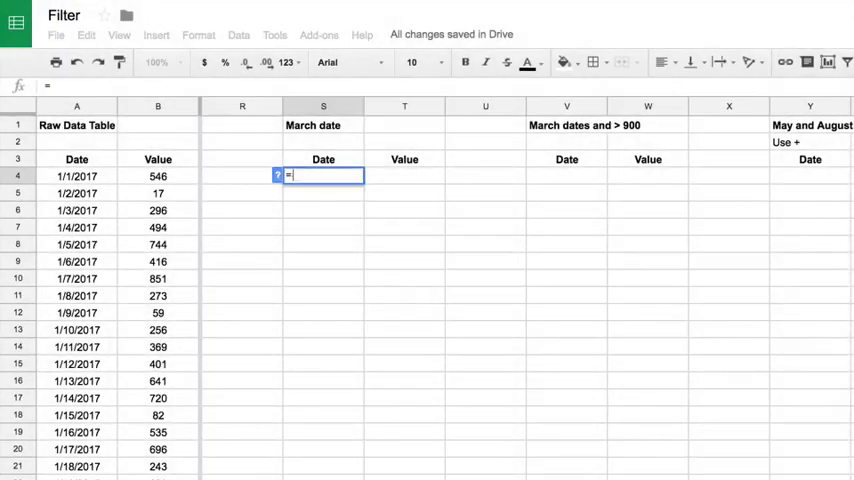
pyautogui.write('filter(A4:B,')
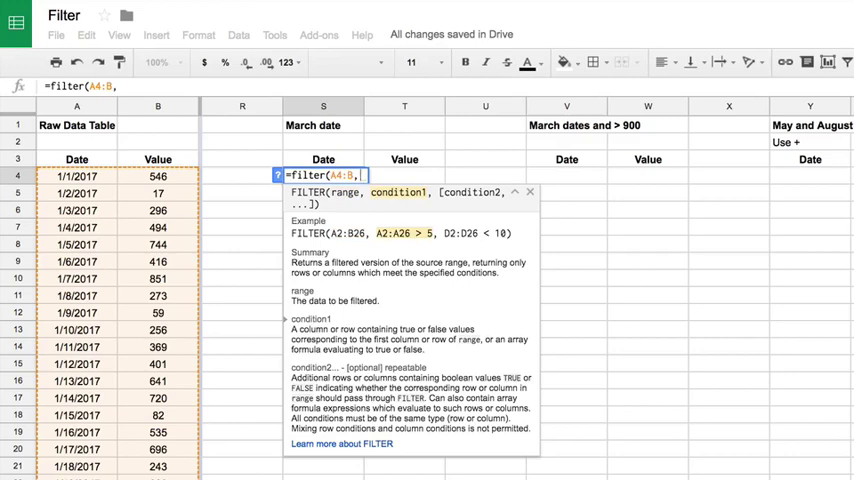
pyautogui.moveTo(262, 264)
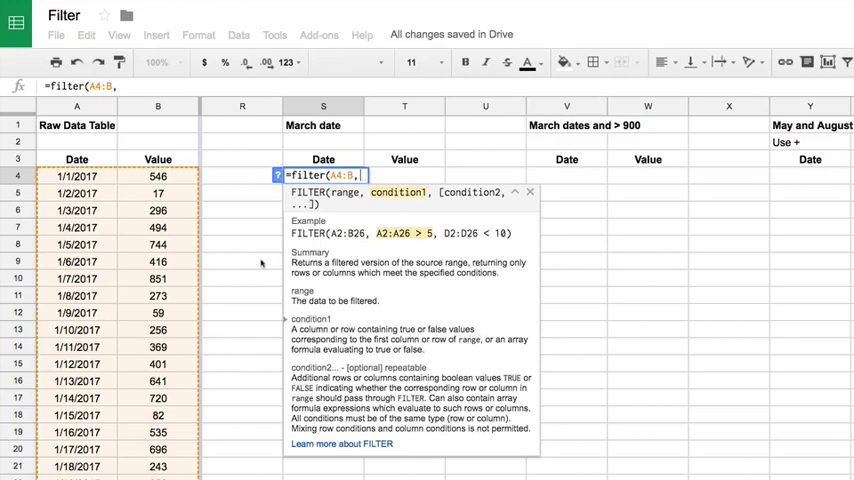
pyautogui.write('month(')
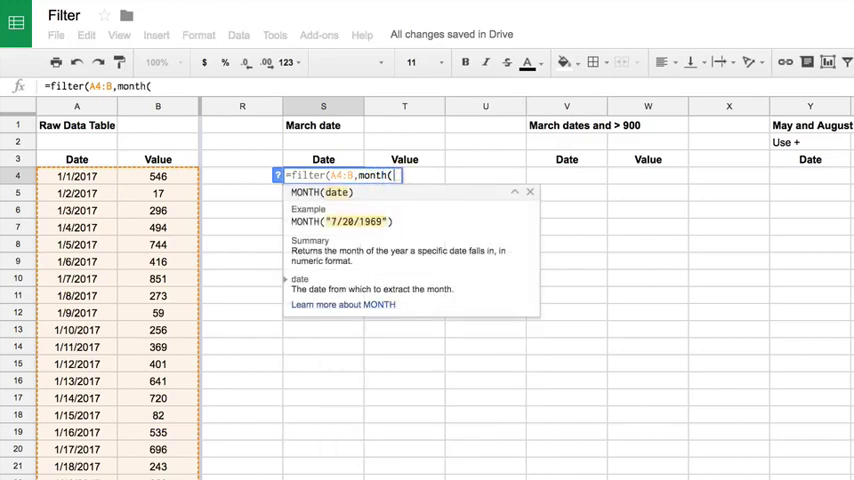
pyautogui.write('A4:A)-')
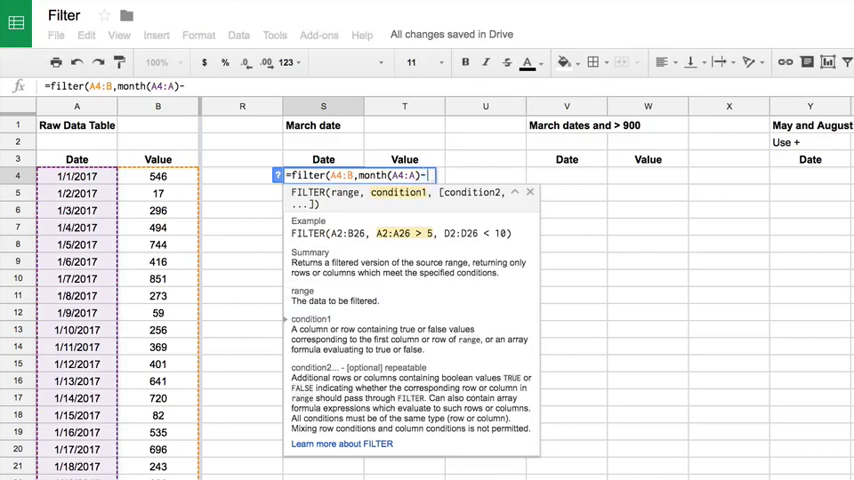
pyautogui.write('=3')
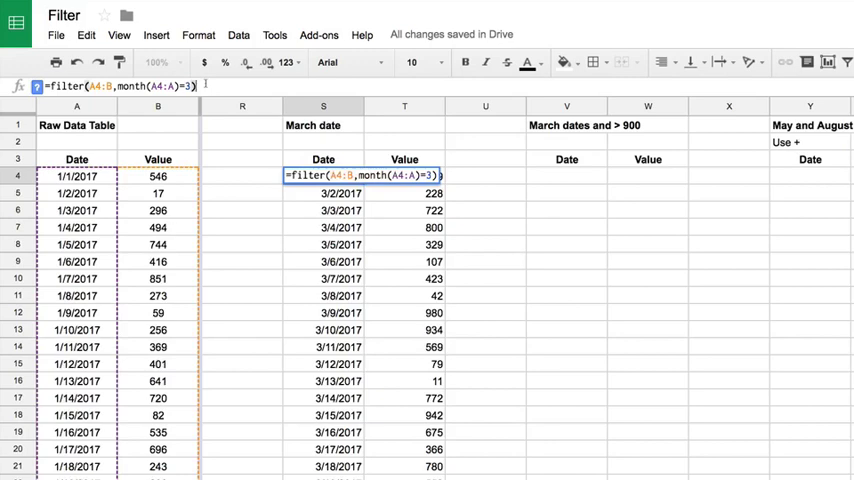
pyautogui.press('Enter')
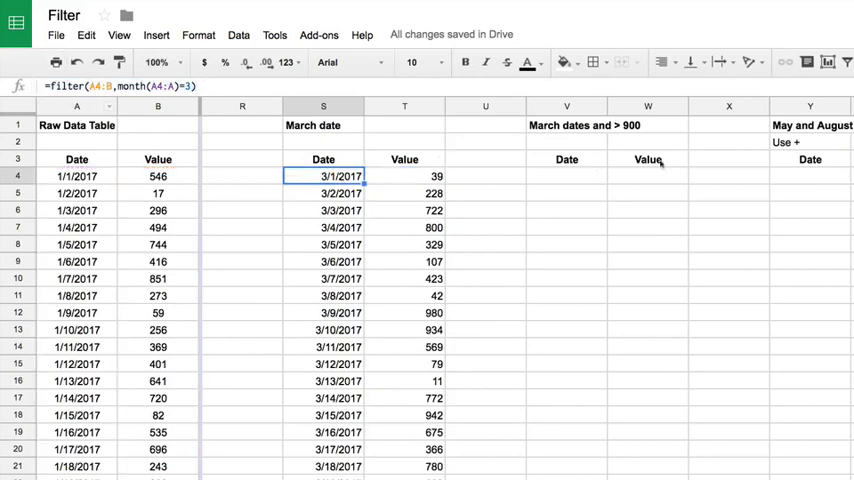
# Step: Enter =filter(A4:B, month(A4:A)=3, B4:B>900) in V4 for March rows above 900
pyautogui.click(566, 176)
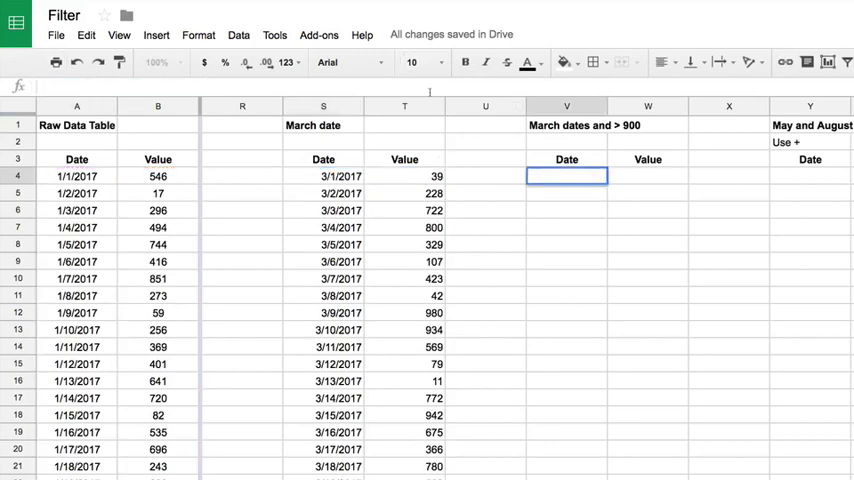
pyautogui.write('=filter(A4:B,month(A4:A)=3)')
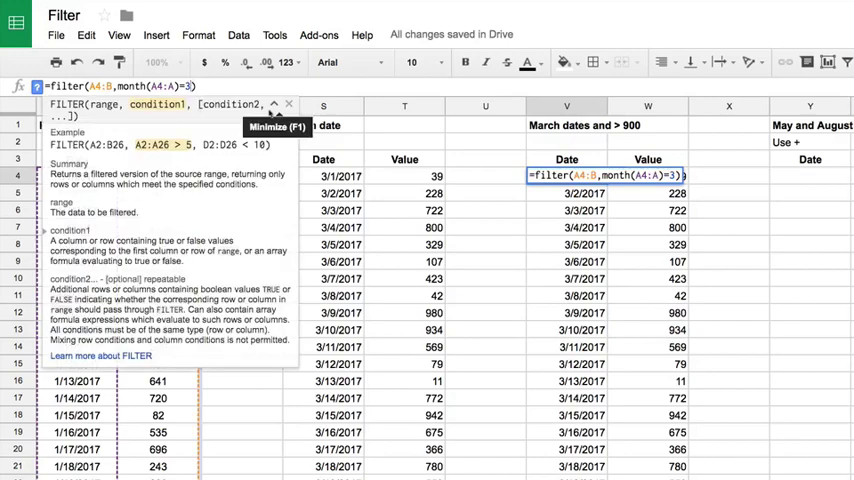
pyautogui.write(',B4:B>')
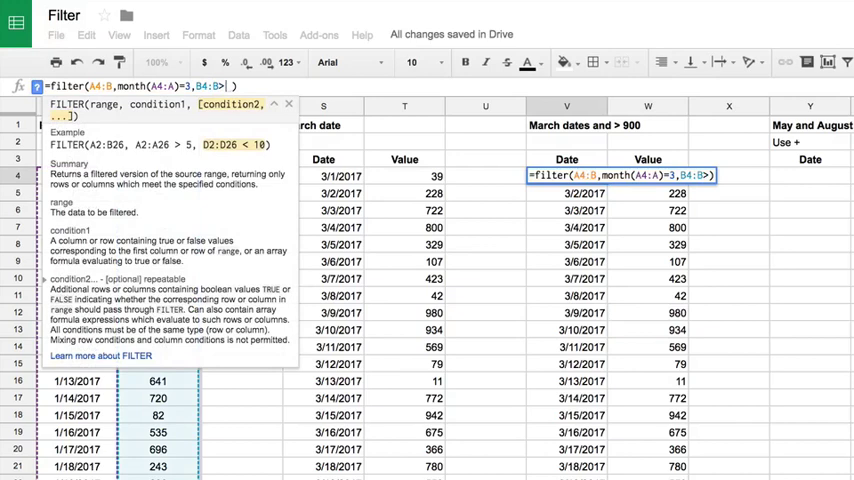
pyautogui.write('900')
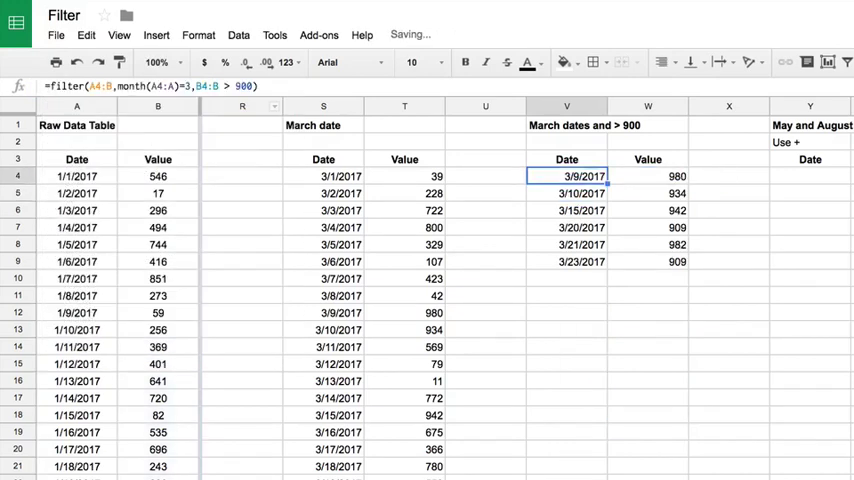
pyautogui.moveTo(566, 176); pyautogui.dragTo(566, 260)
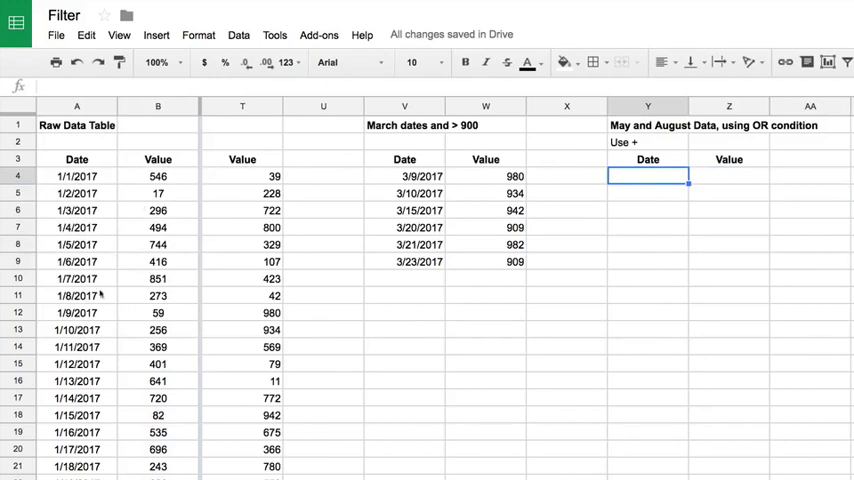
pyautogui.click(404, 176)
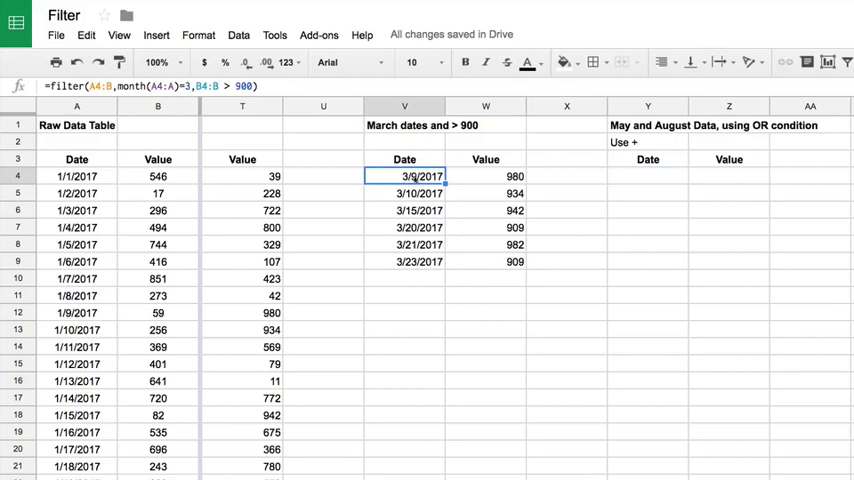
pyautogui.click(484, 176)
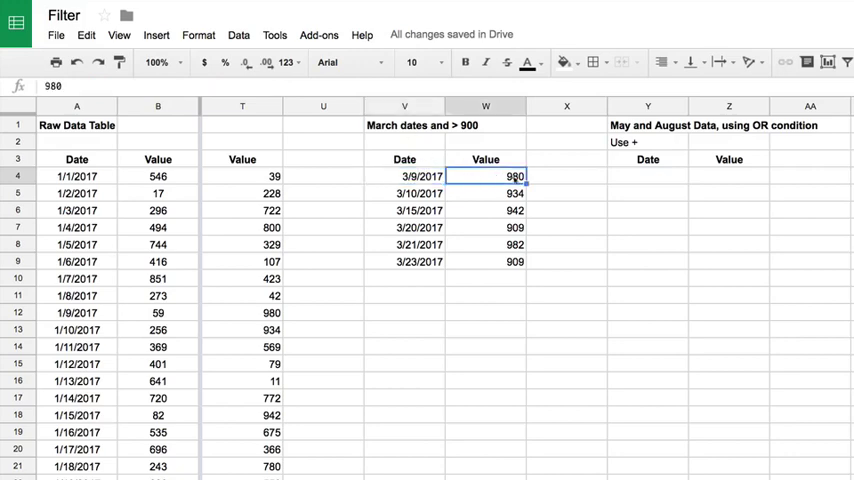
pyautogui.click(404, 176)
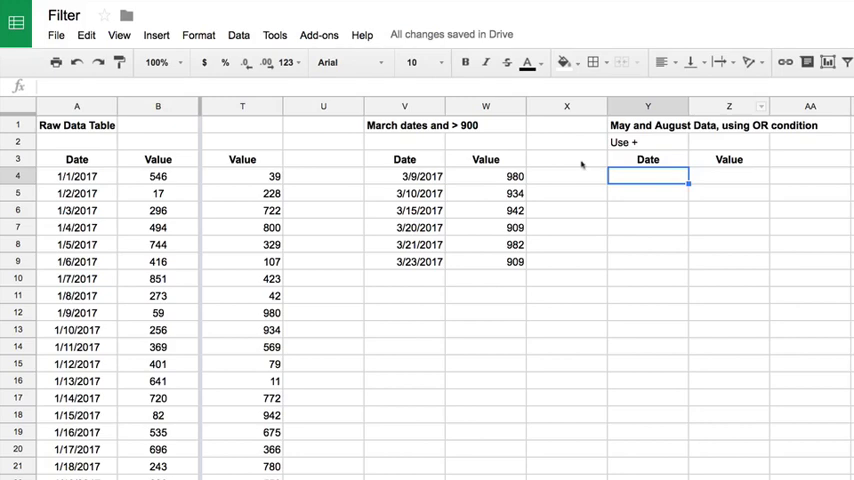
pyautogui.click(76, 244)
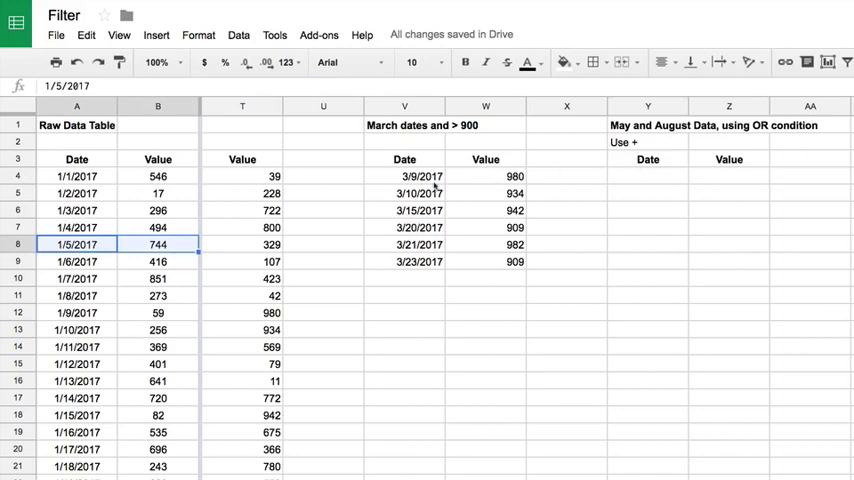
# Step: Start the May/August formula in Y4 as =filter(A4:B, month(A4:A)=
pyautogui.write('=filter(A4:B')
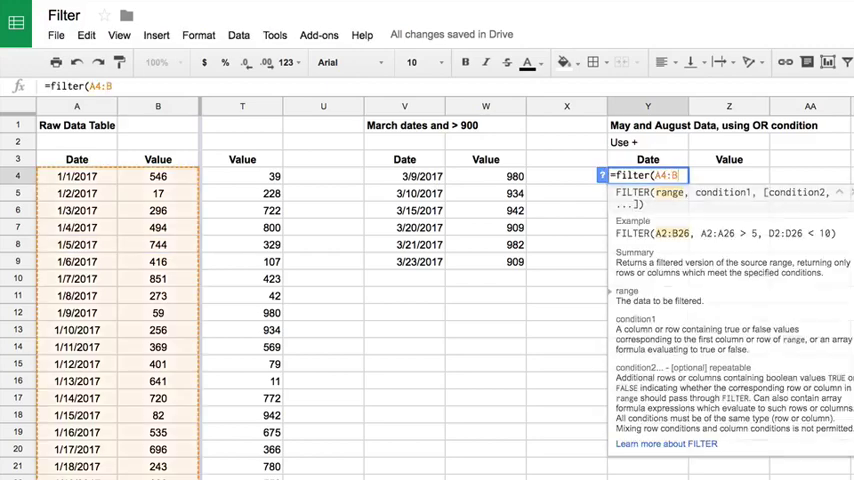
pyautogui.write(',')
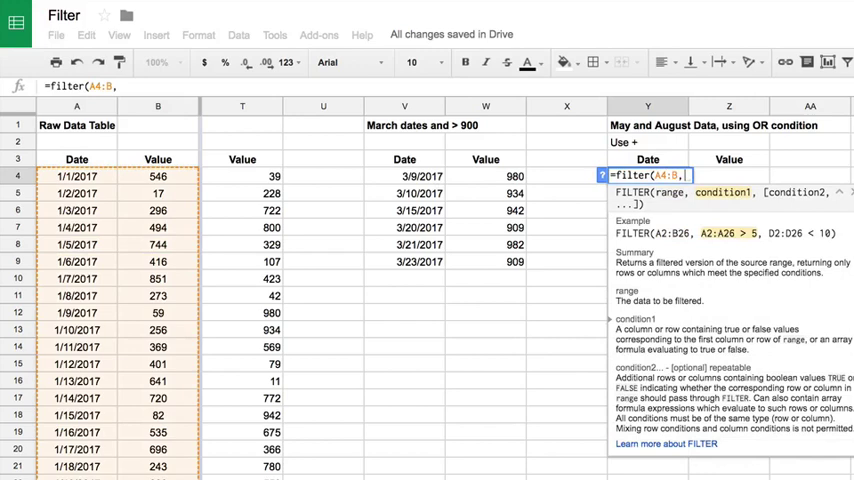
pyautogui.write('month(A')
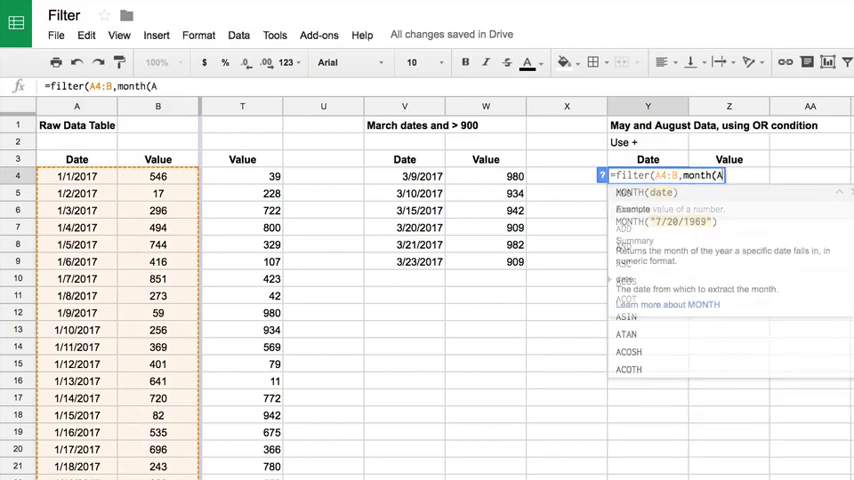
pyautogui.write('4:')
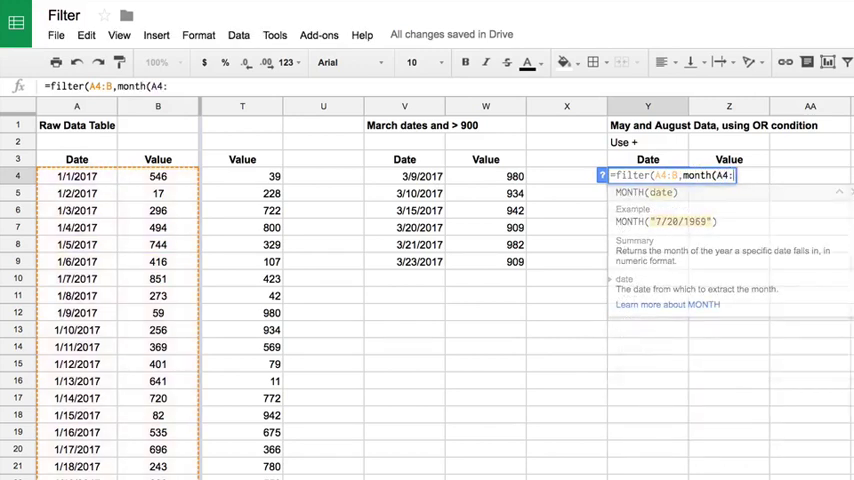
pyautogui.write('A)=)')
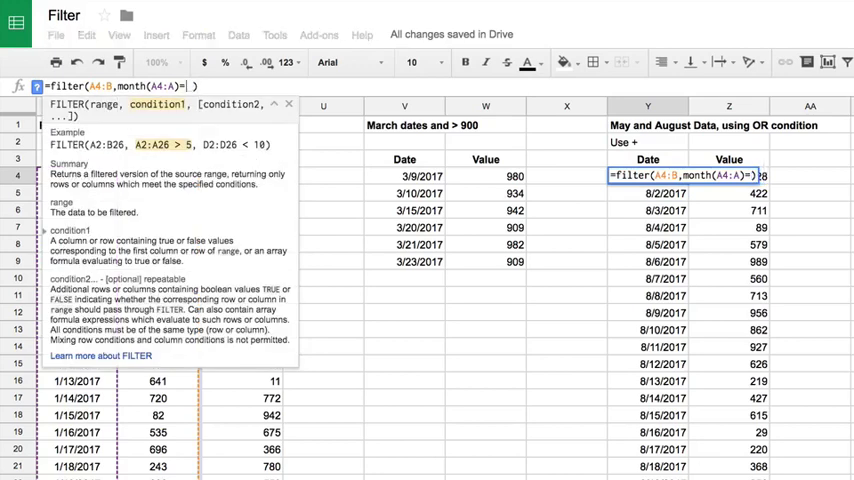
# Step: Complete the OR condition as (month(A4:A)=5)+(month(A4:A)=8) to list May and August rows
pyautogui.write('5')
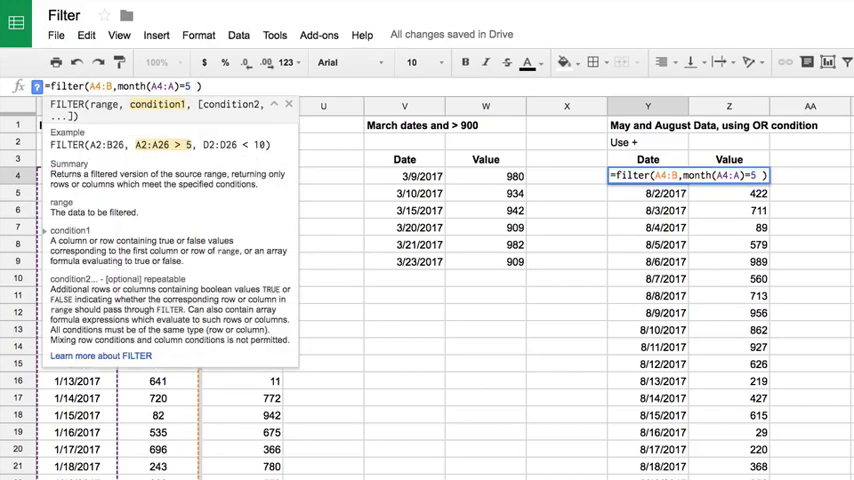
pyautogui.write('+')
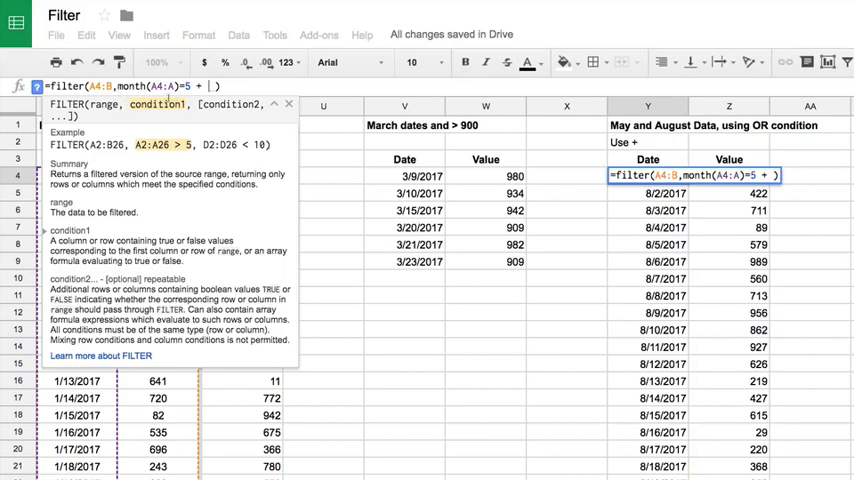
pyautogui.write('month(')
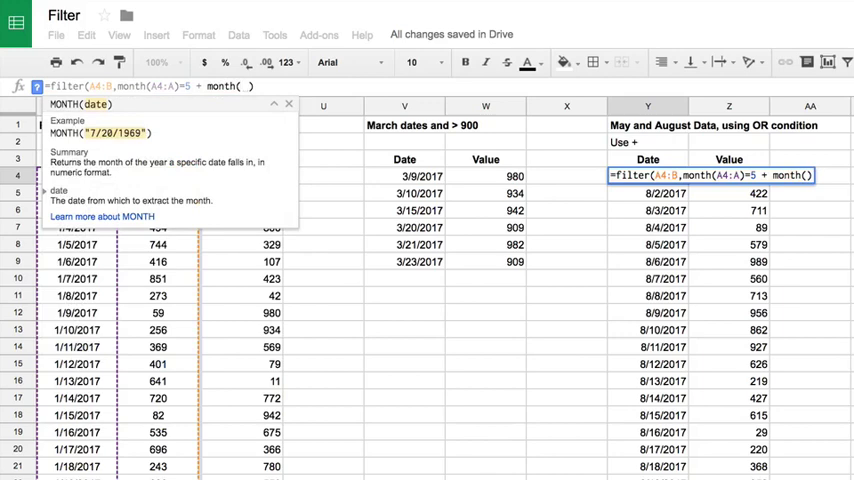
pyautogui.write('A4:A')
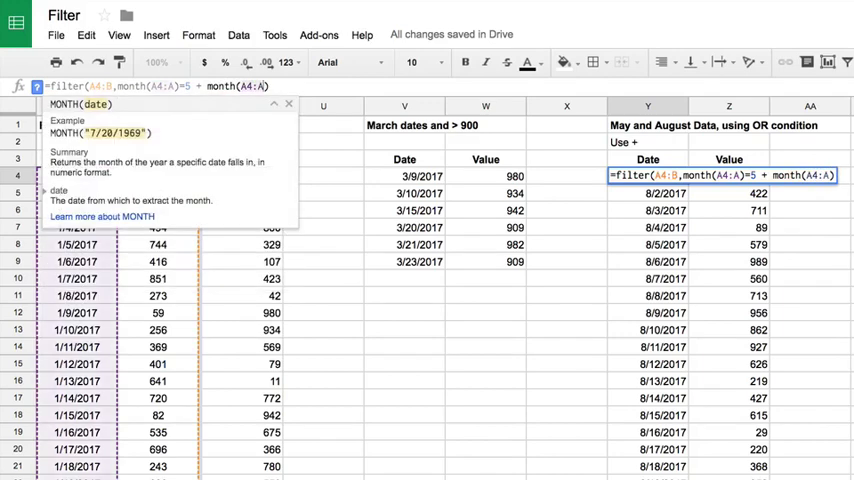
pyautogui.write('=)')
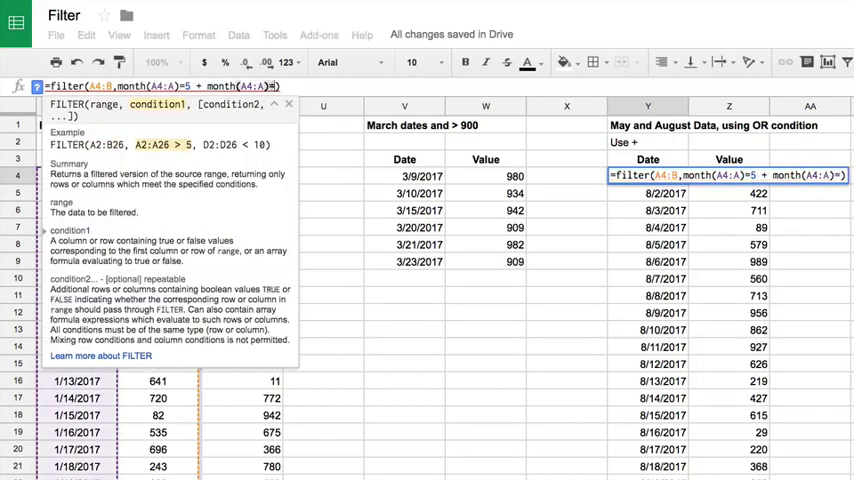
pyautogui.write('8')
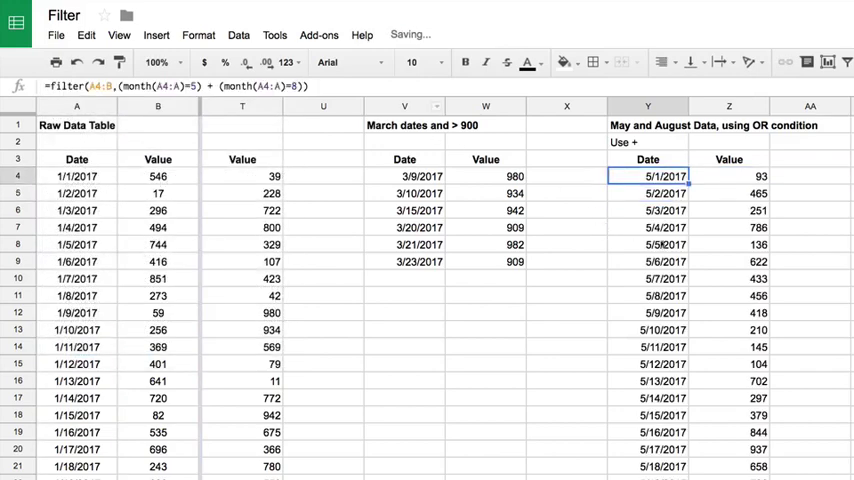
pyautogui.scroll(-3)
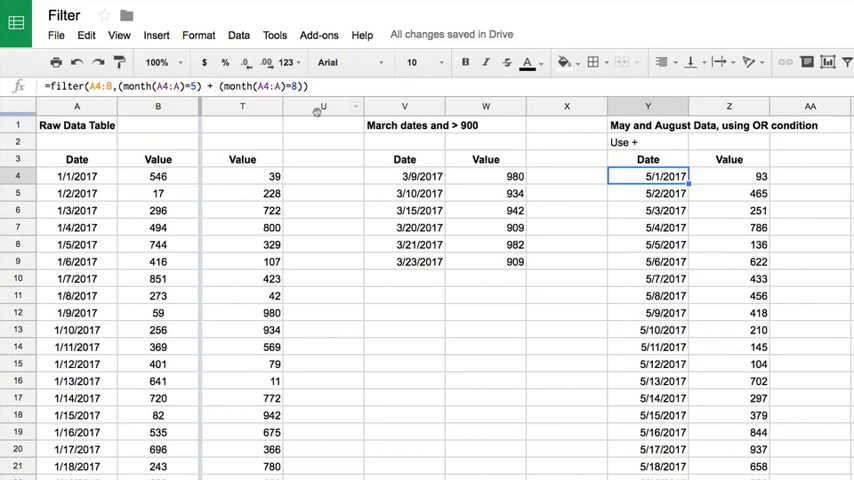
pyautogui.moveTo(510, 234)
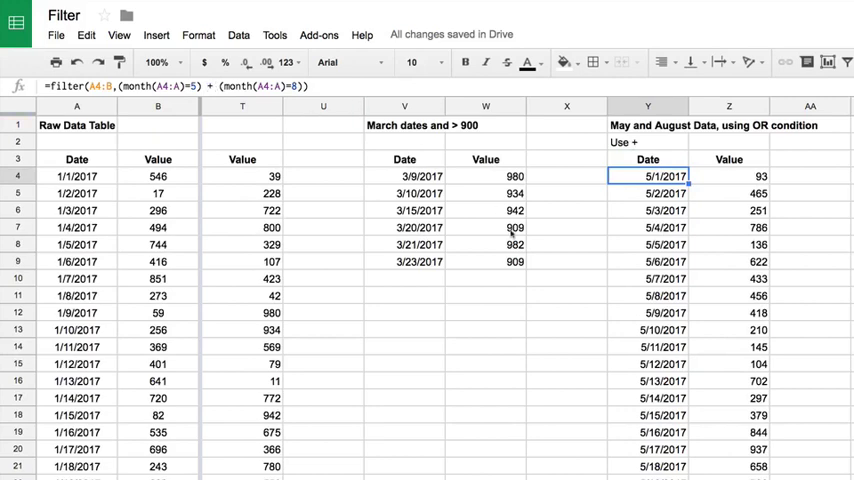